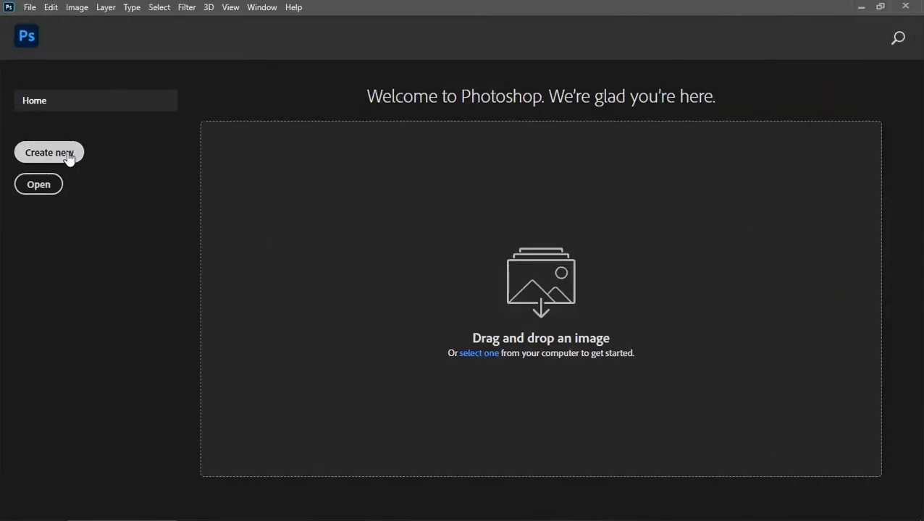
Create a new 1920×1080 px, 72 ppi document with a #000000 black background.
left_click(49, 152)
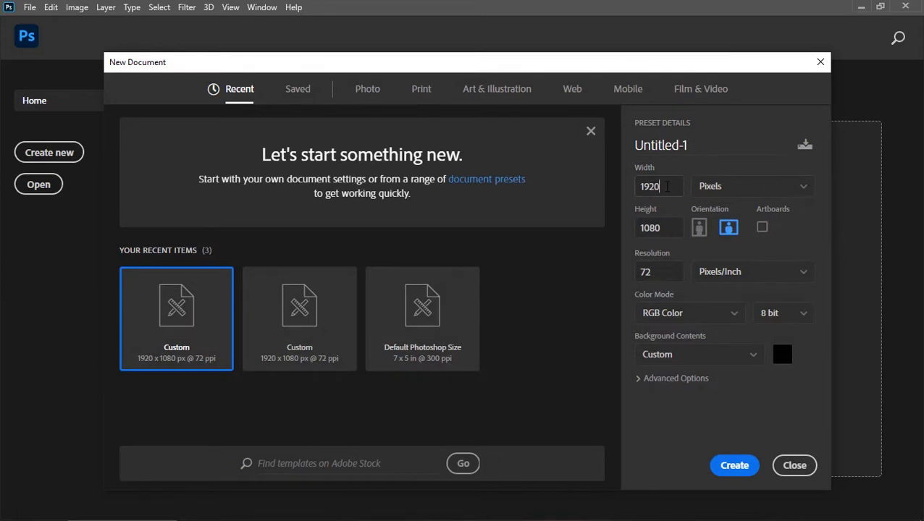
left_click(659, 273)
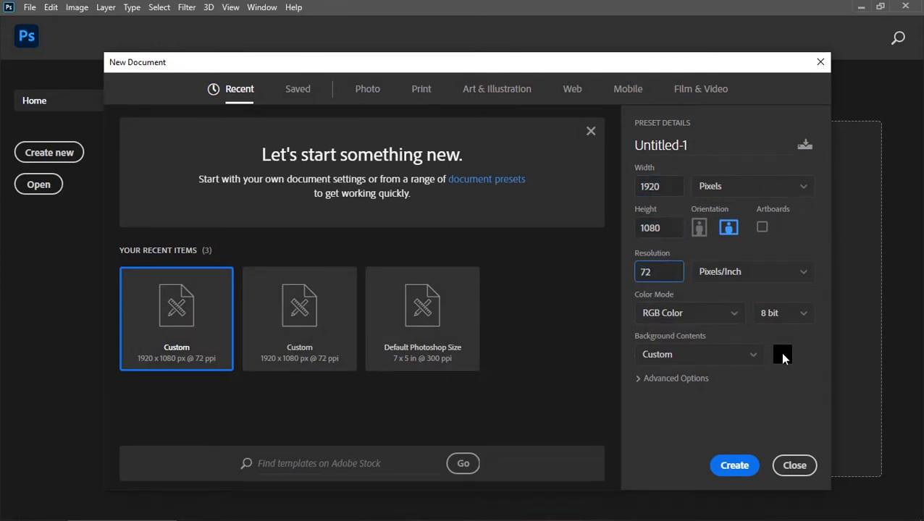
left_click(782, 354)
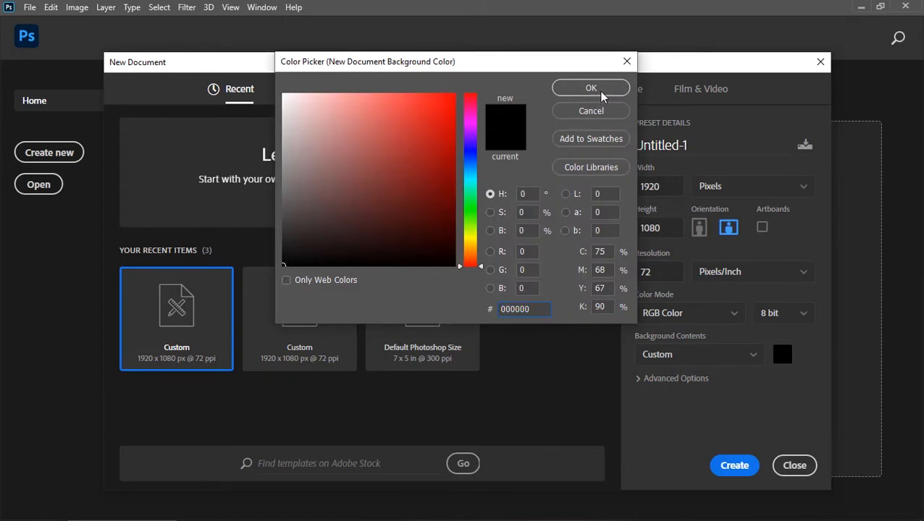
left_click(591, 88)
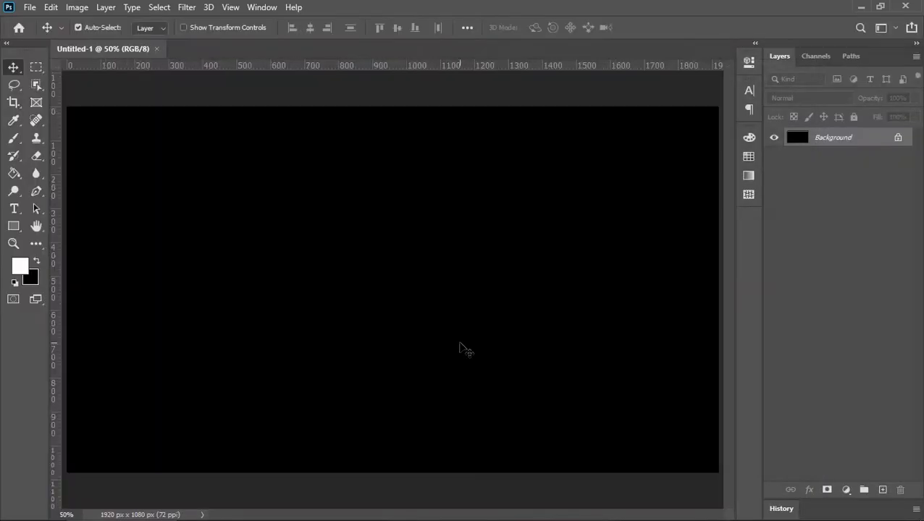
Add the word GOLD in large white Elephant serif type with the Type tool.
left_click(13, 209)
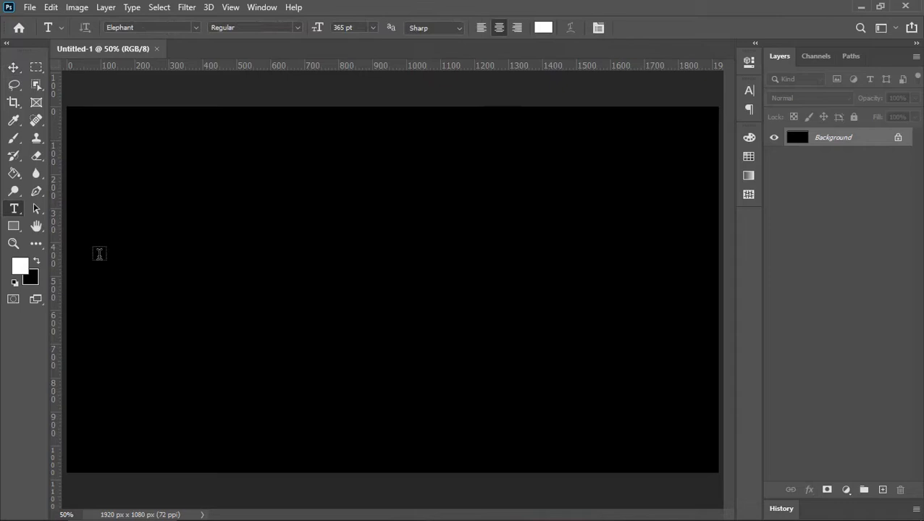
type("Lorem Ipsum")
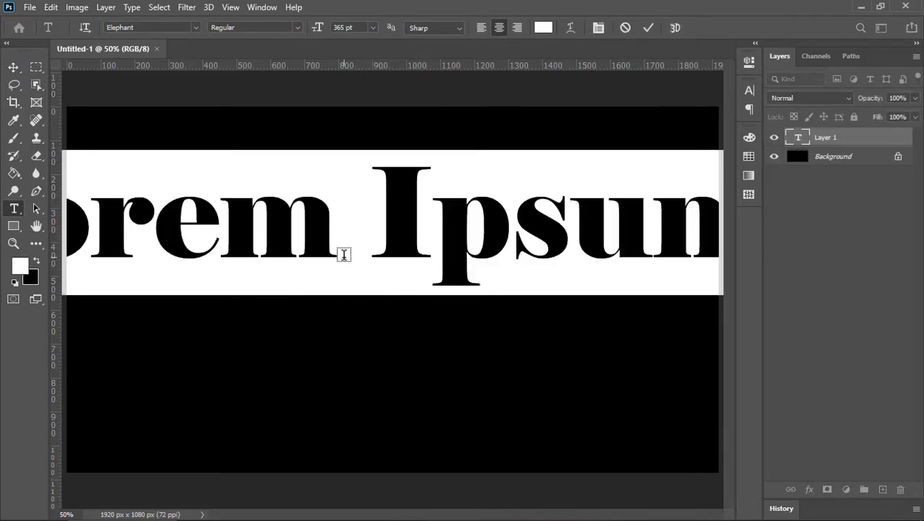
left_click(647, 28)
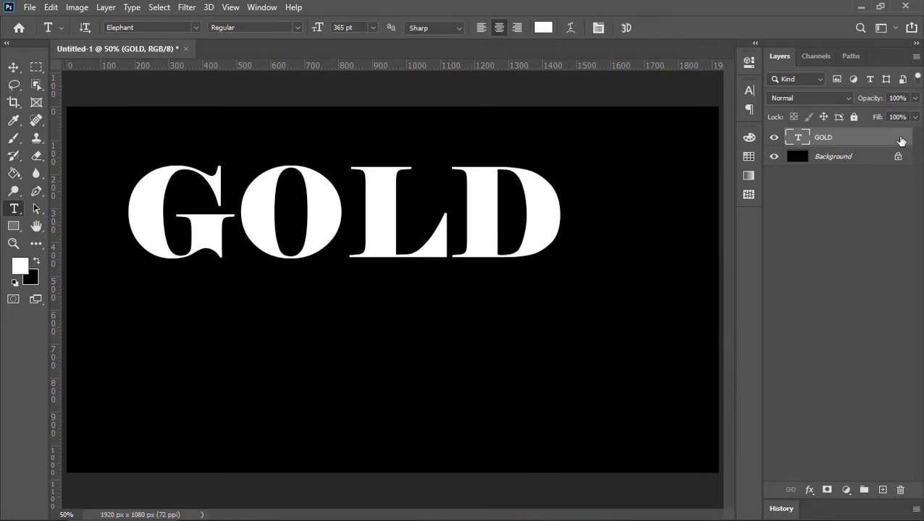
Centre the GOLD text on the canvas and convert its layer to a Smart Object.
left_click(13, 69)
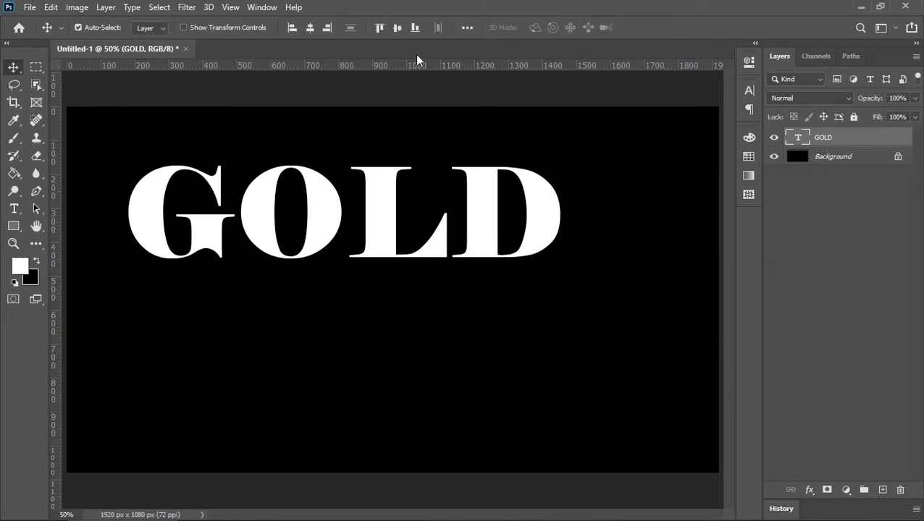
left_click(466, 28)
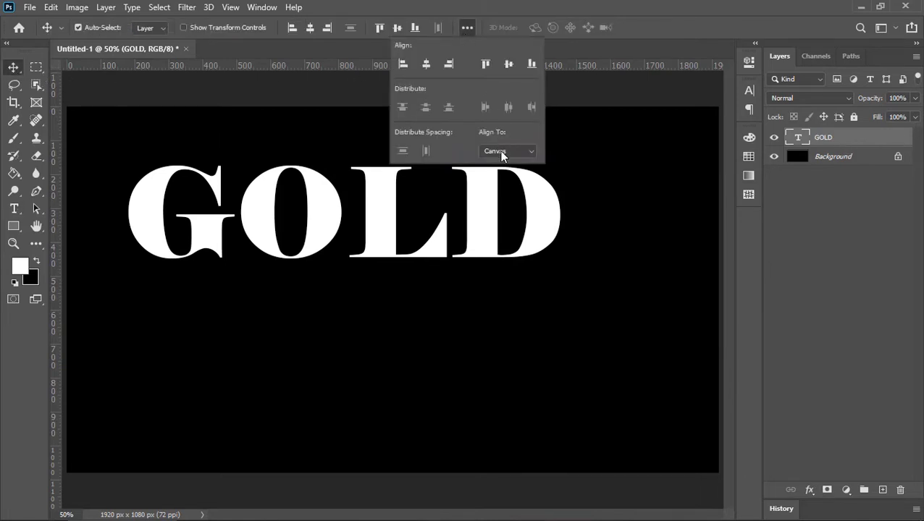
left_click(507, 151)
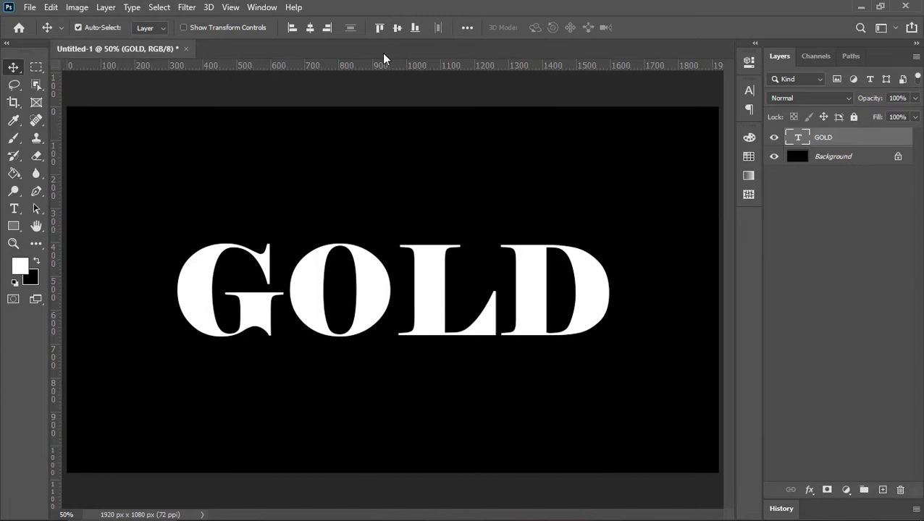
mouse_move(475, 278)
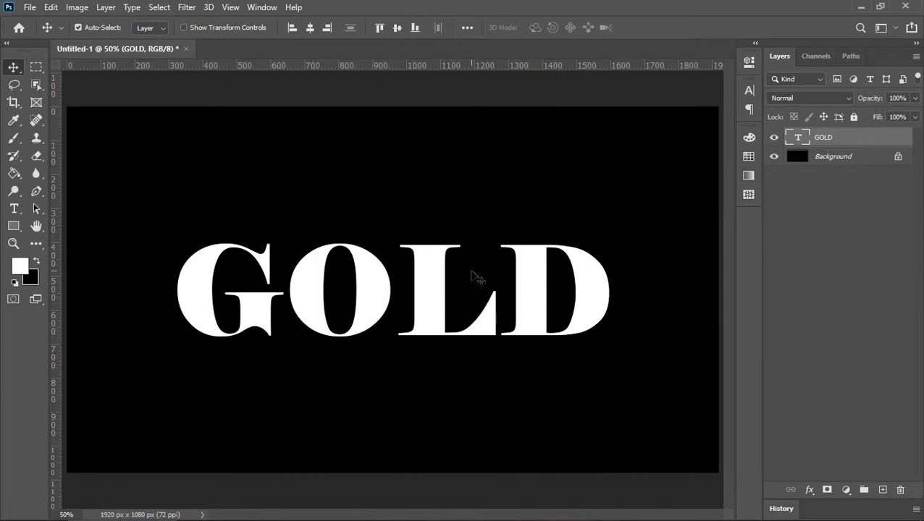
right_click(823, 136)
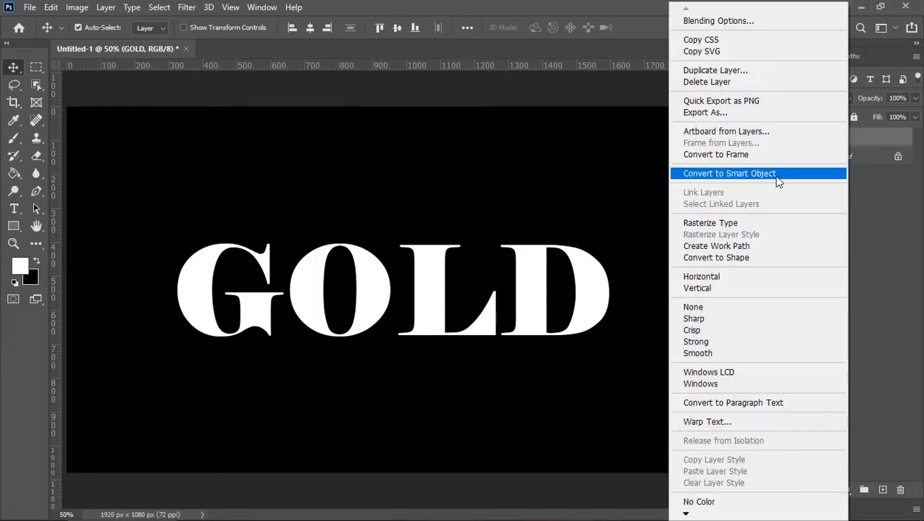
left_click(730, 174)
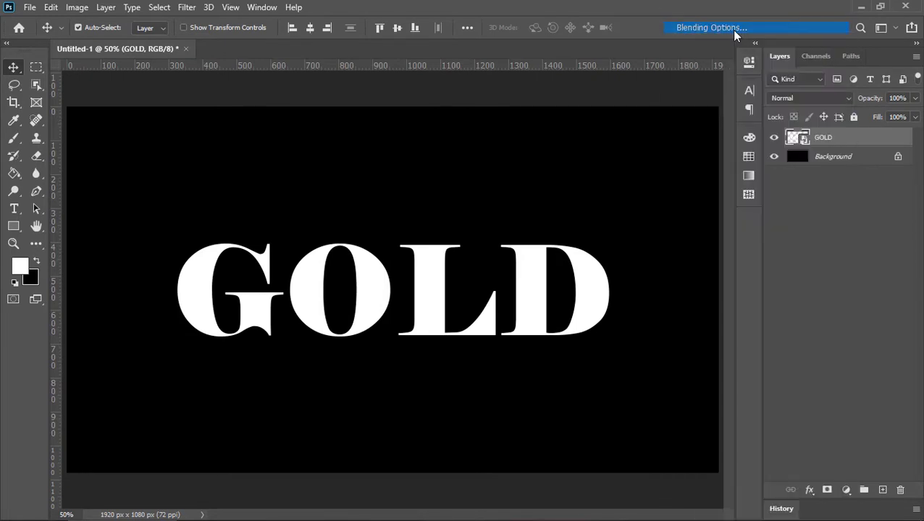
Apply Bevel & Emboss: Inner Bevel, Chisel Hard, depth 200, size 60, angle 120°, altitude 45°.
left_click(711, 27)
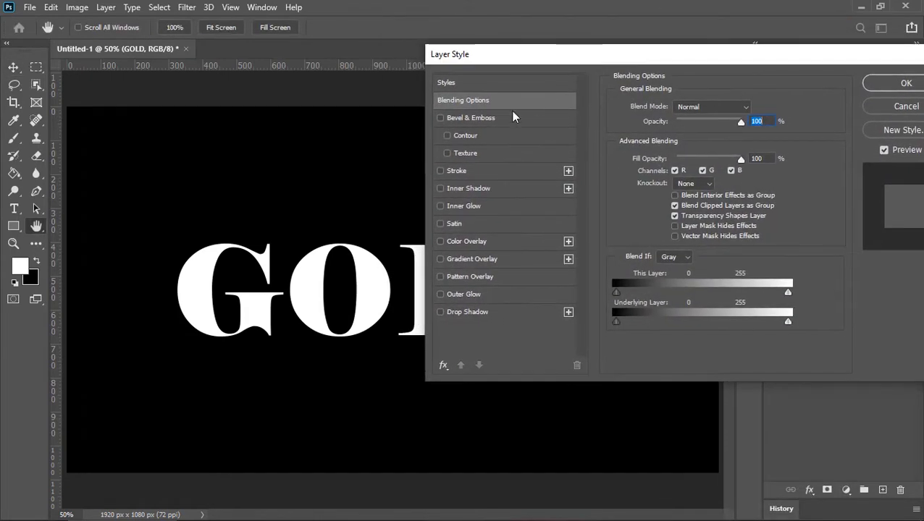
left_click(471, 117)
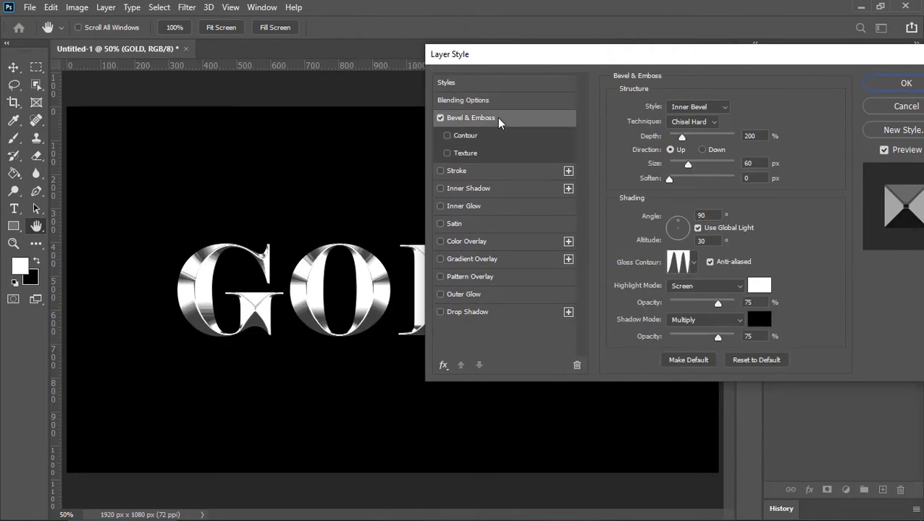
mouse_move(710, 110)
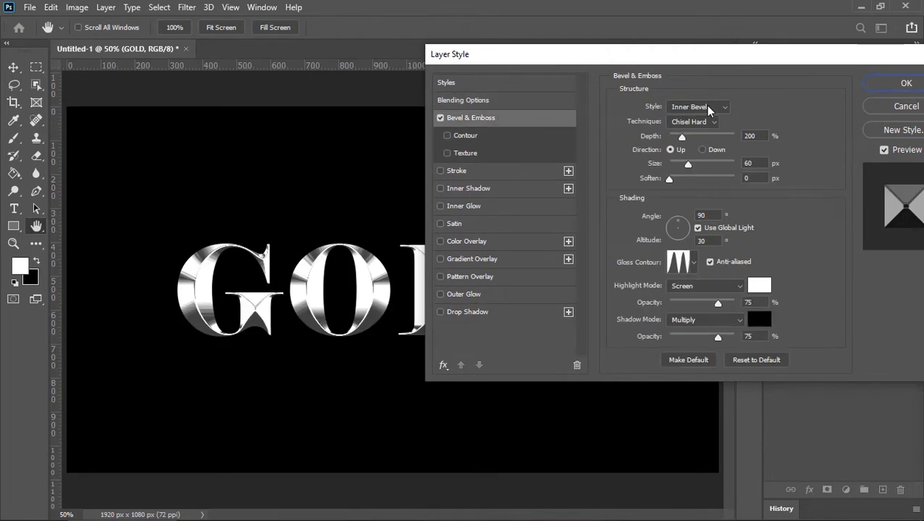
mouse_move(646, 121)
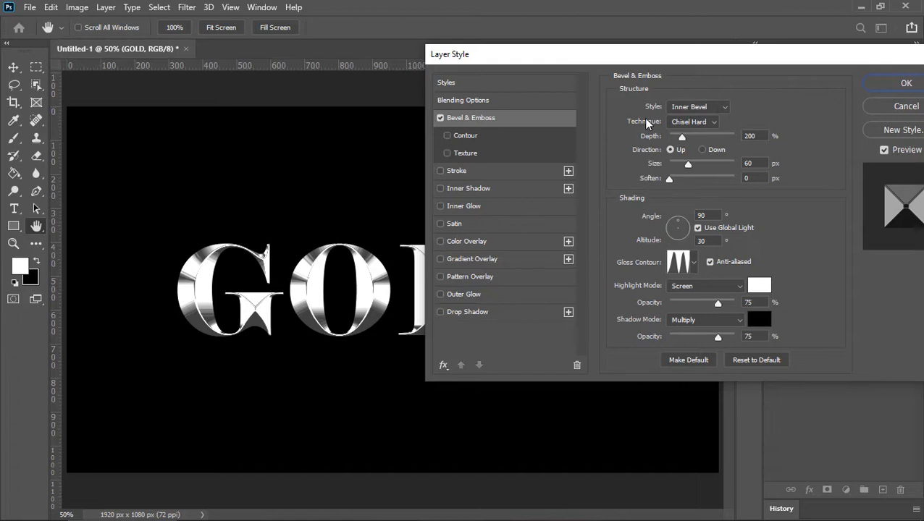
mouse_move(731, 145)
type("120")
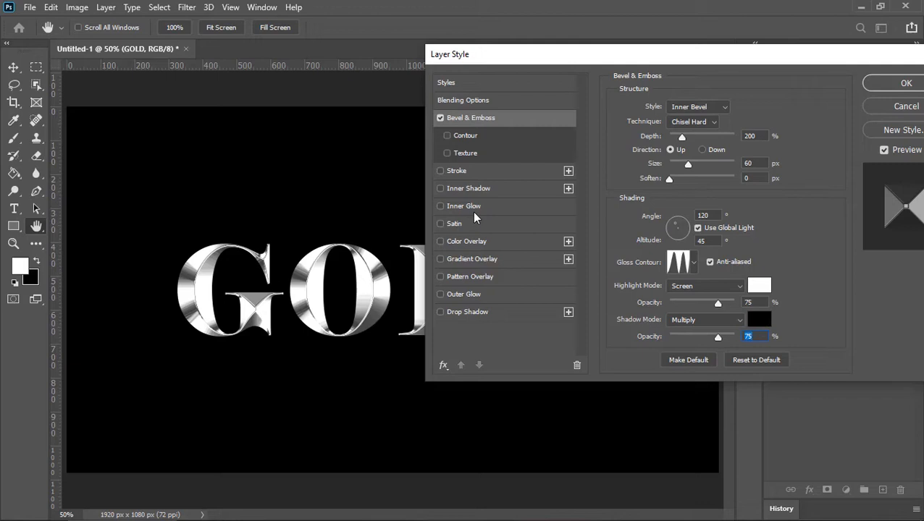
Enable an orange Inner Glow: Multiply, 50% opacity, Source Edge, size 95 px, range 80%.
left_click(464, 206)
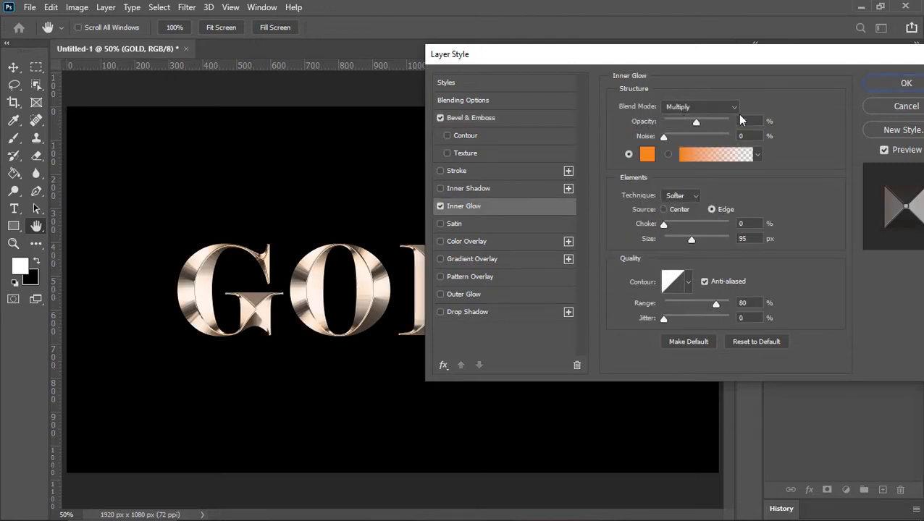
left_click(646, 154)
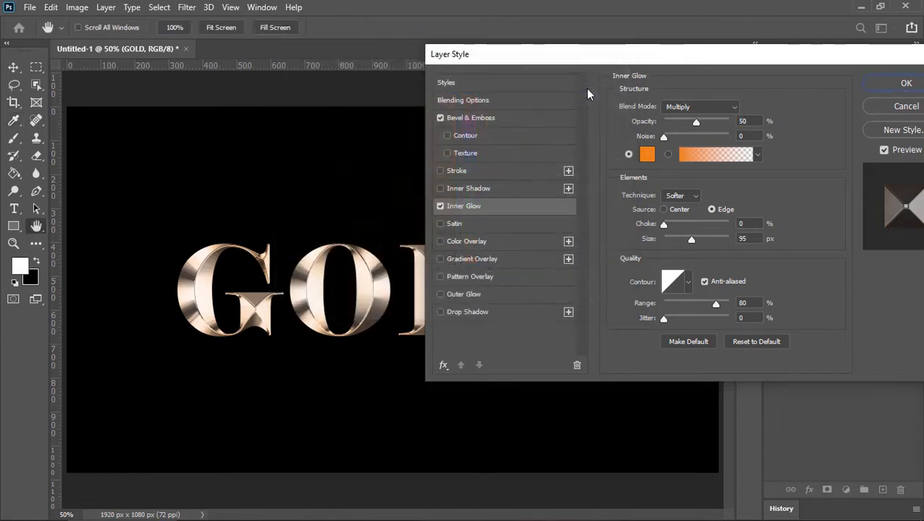
mouse_move(644, 214)
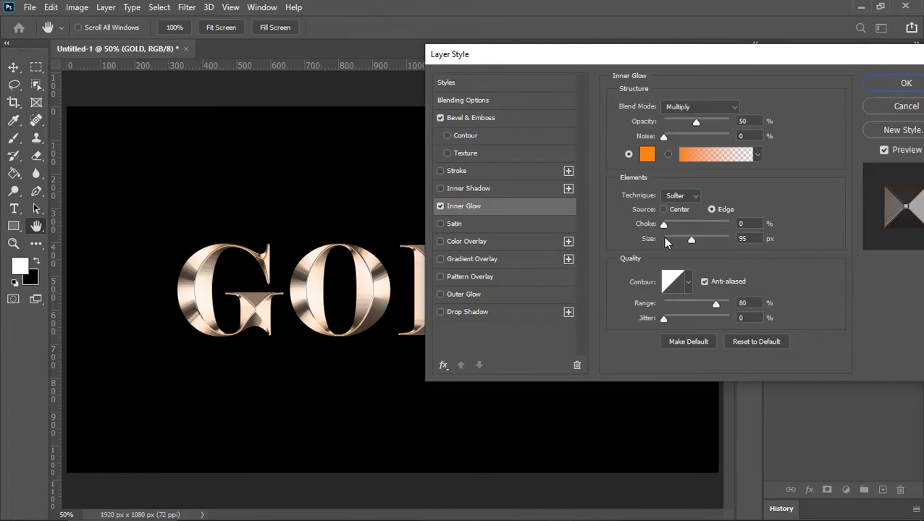
mouse_move(659, 321)
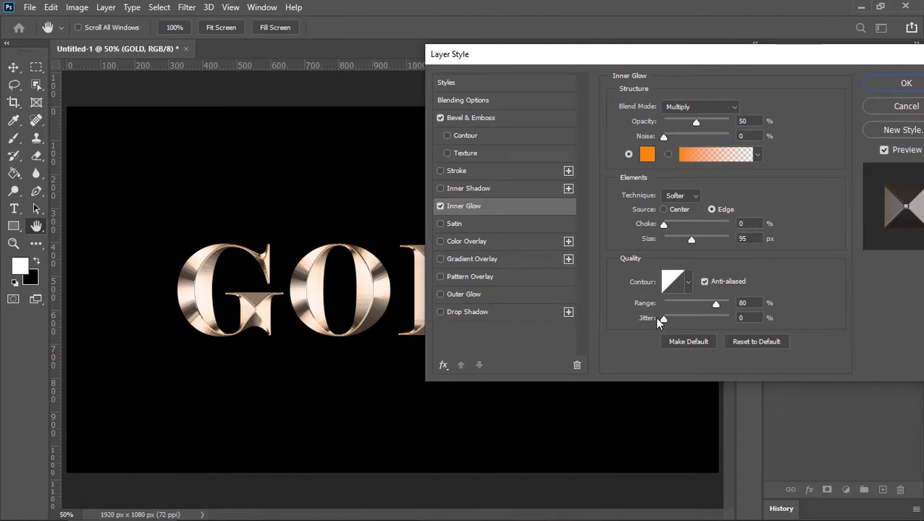
mouse_move(518, 258)
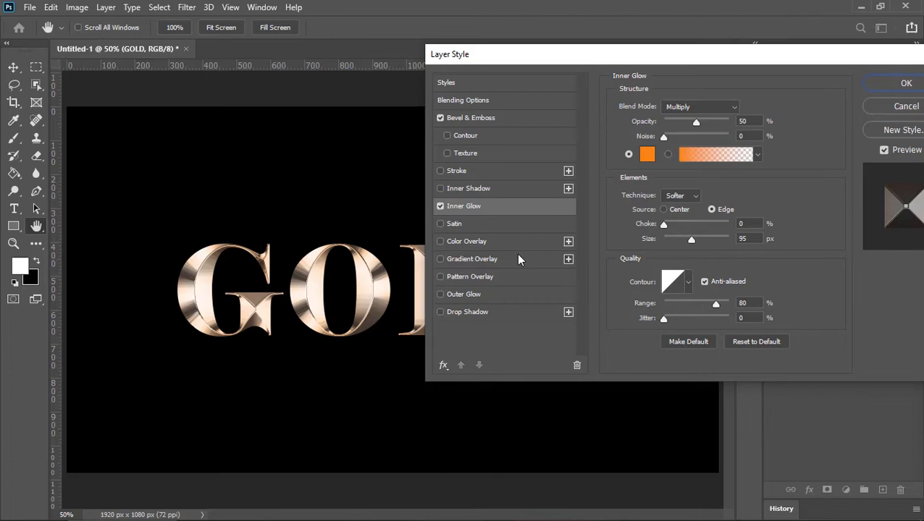
Add a Reflected Gradient Overlay from light cream to deep gold, angle 90, scale 110%, dither on.
left_click(472, 258)
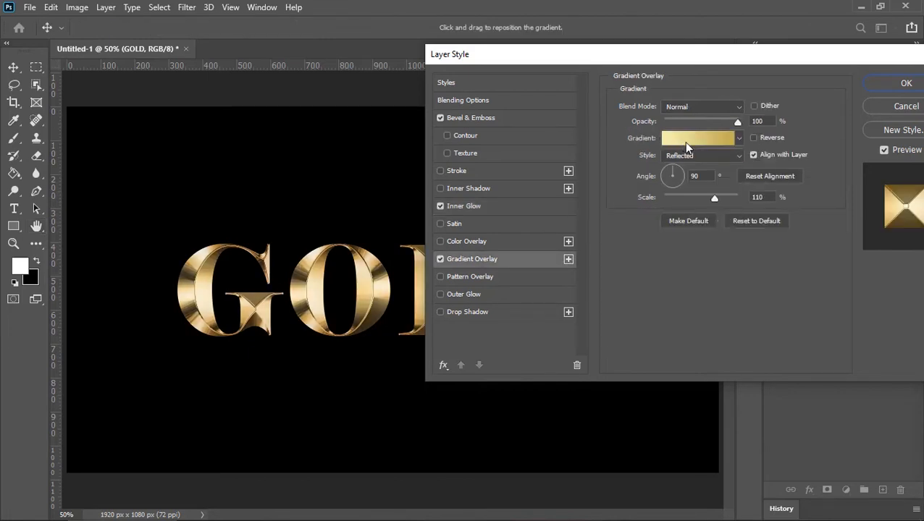
left_click(698, 138)
type("F6EEAD")
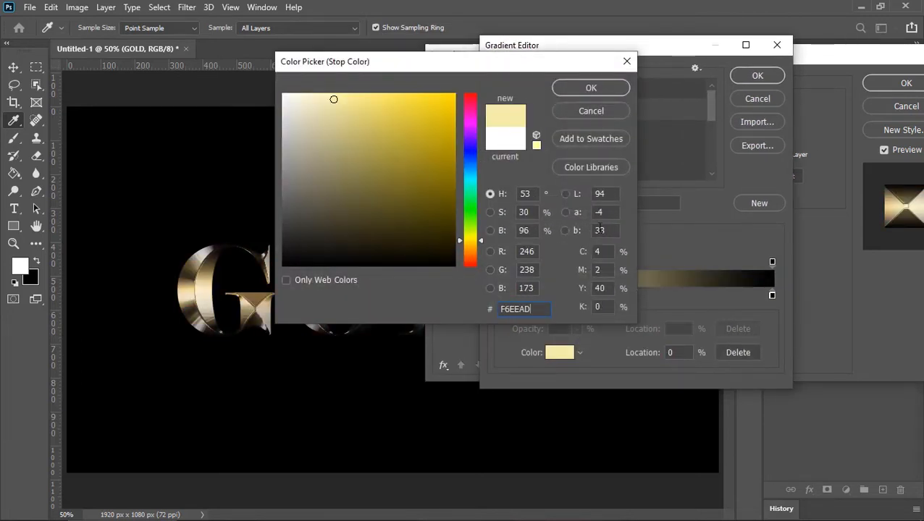
left_click(591, 88)
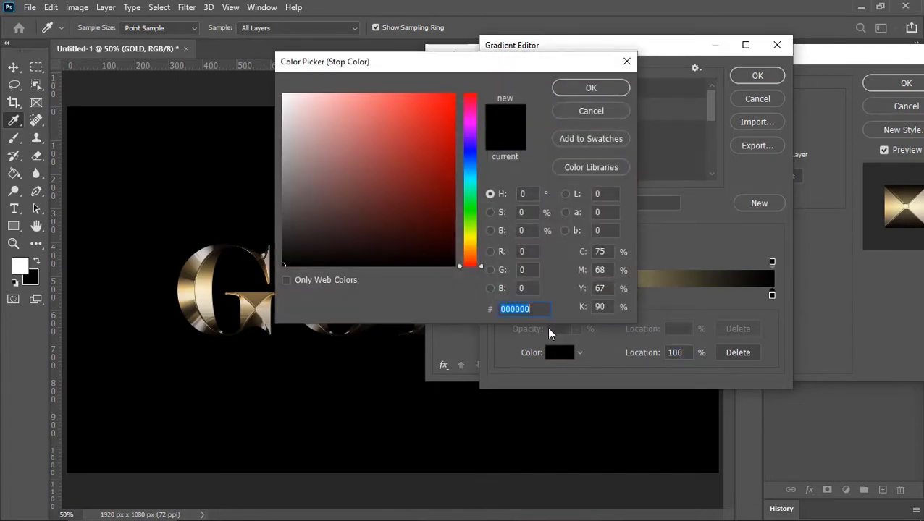
left_click(591, 88)
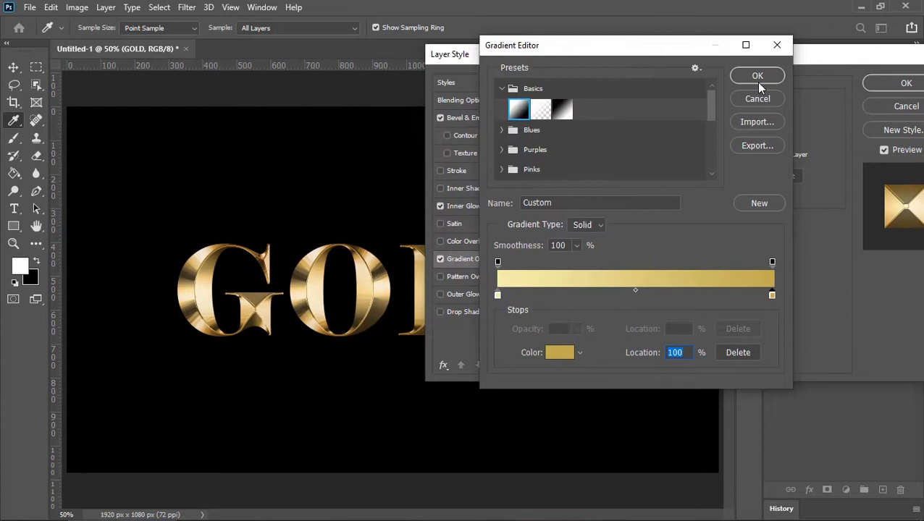
left_click(758, 75)
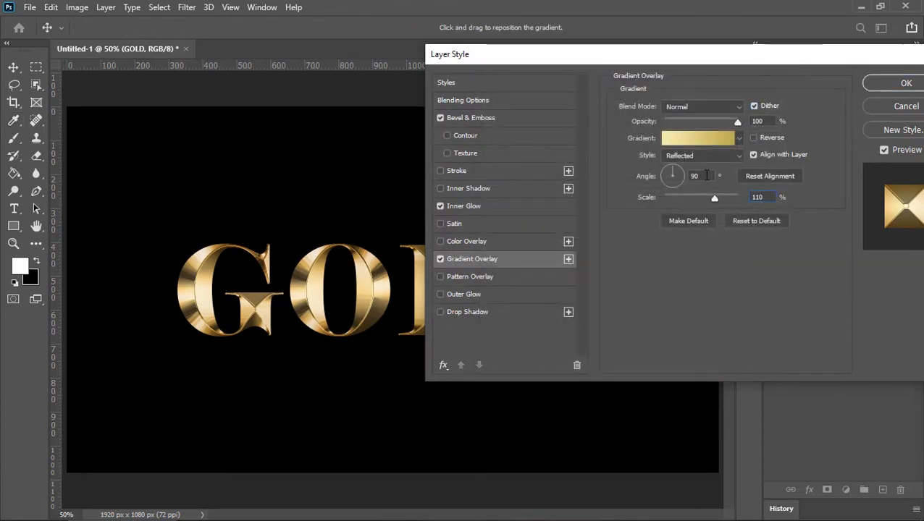
Enable an orange Outer Glow in Screen at 20%, size 60 px, range 99%, and commit the layer style.
triple_click(695, 176)
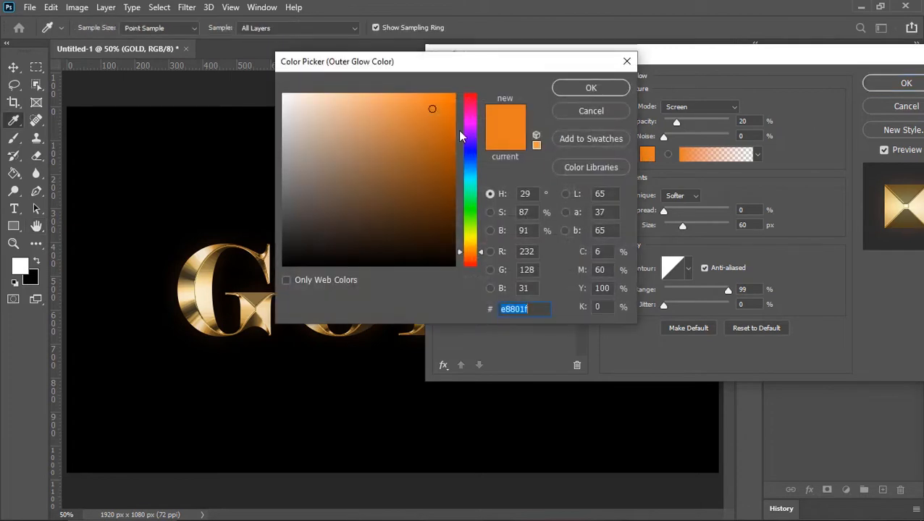
left_click(591, 88)
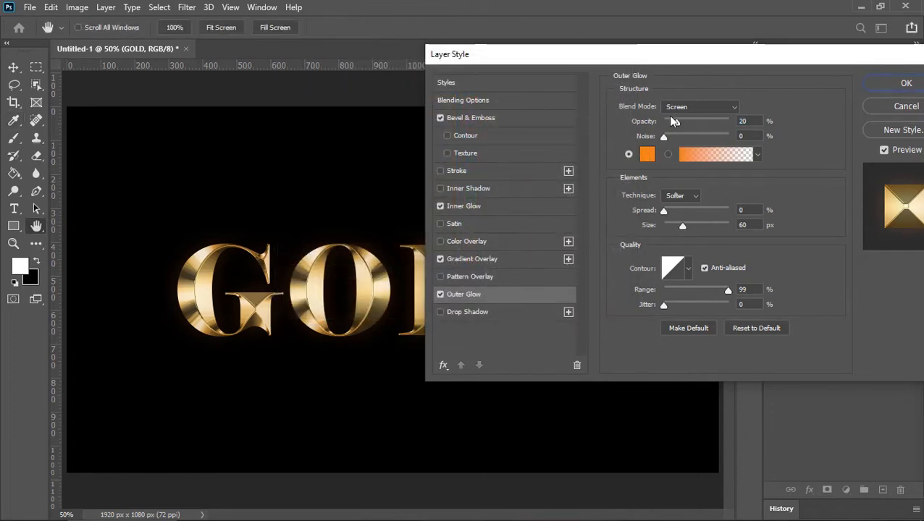
mouse_move(659, 125)
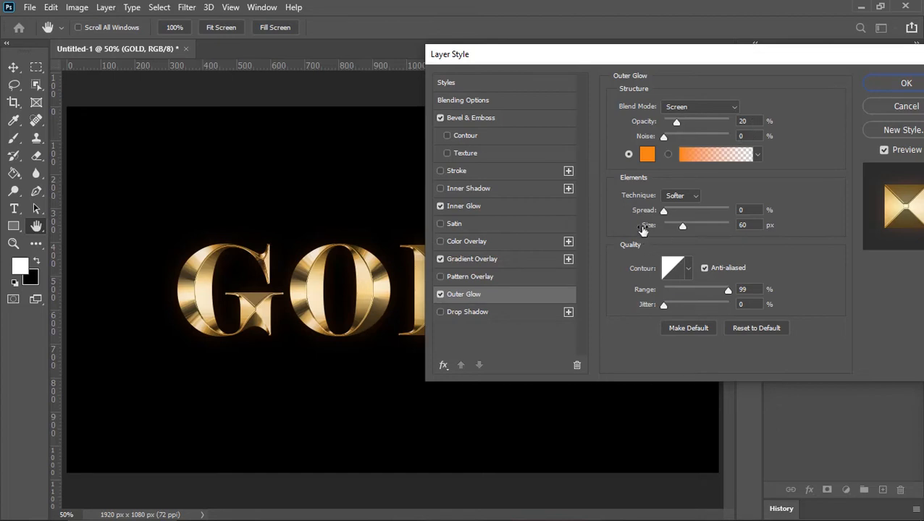
triple_click(744, 289)
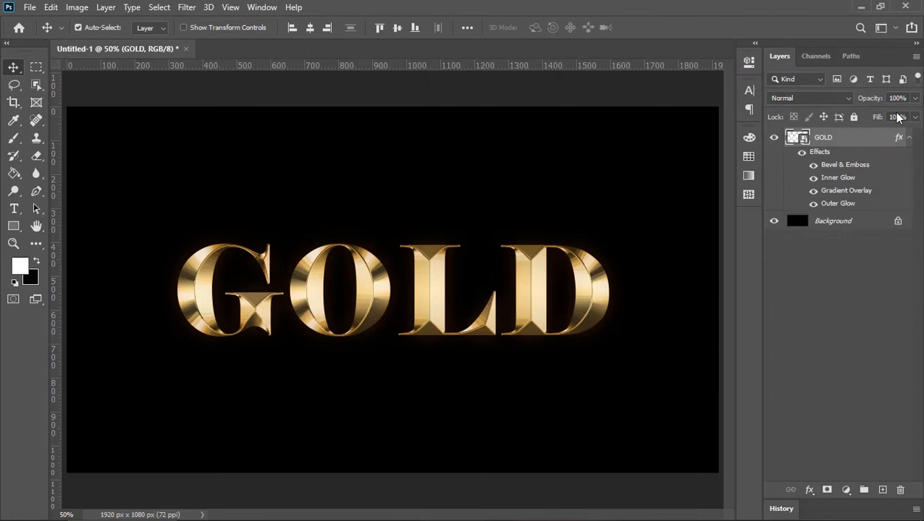
Duplicate the GOLD layer with Ctrl+J and clear the layer style on GOLD copy.
left_click(909, 136)
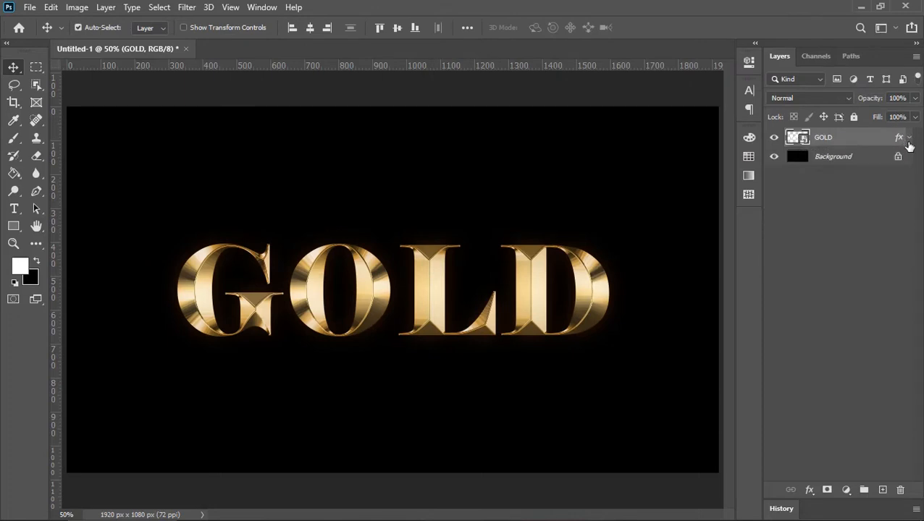
key("ctrl+j")
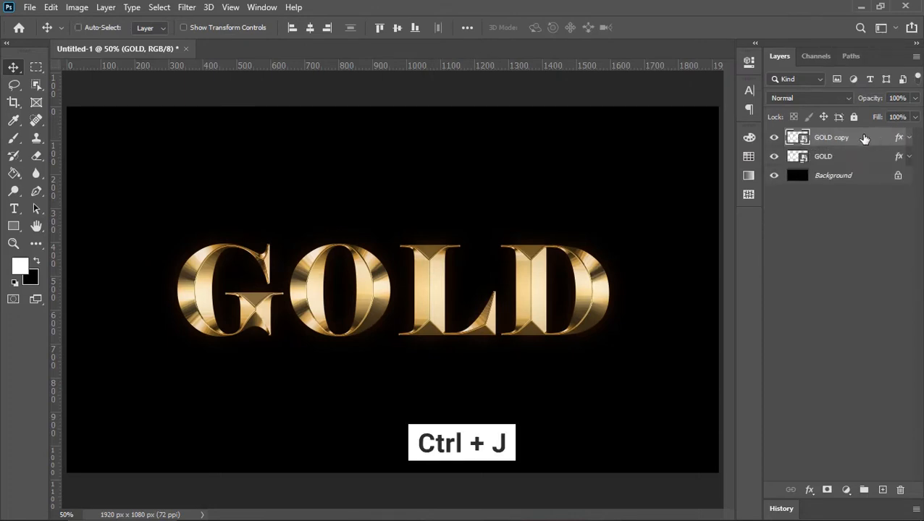
key("ctrl+j")
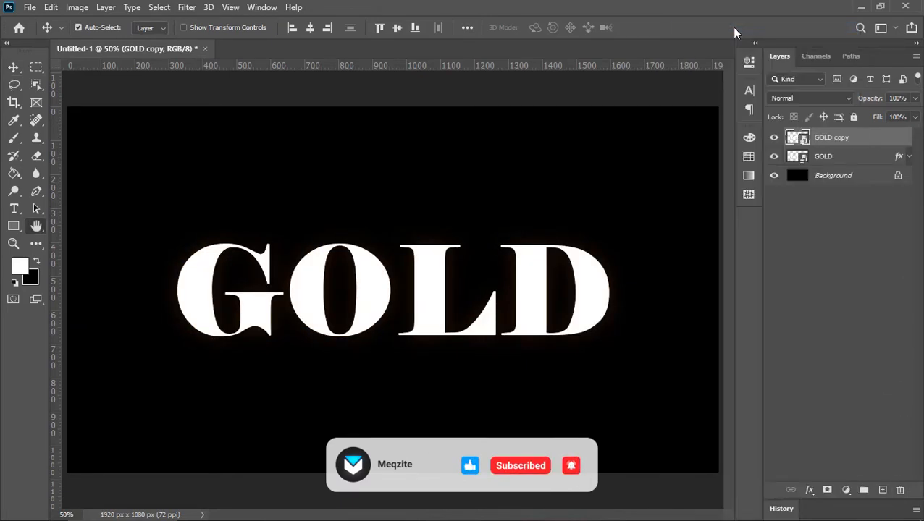
Give GOLD copy a Stroke Emboss bevel and an outside stroke filled with a gold gradient.
double_click(832, 136)
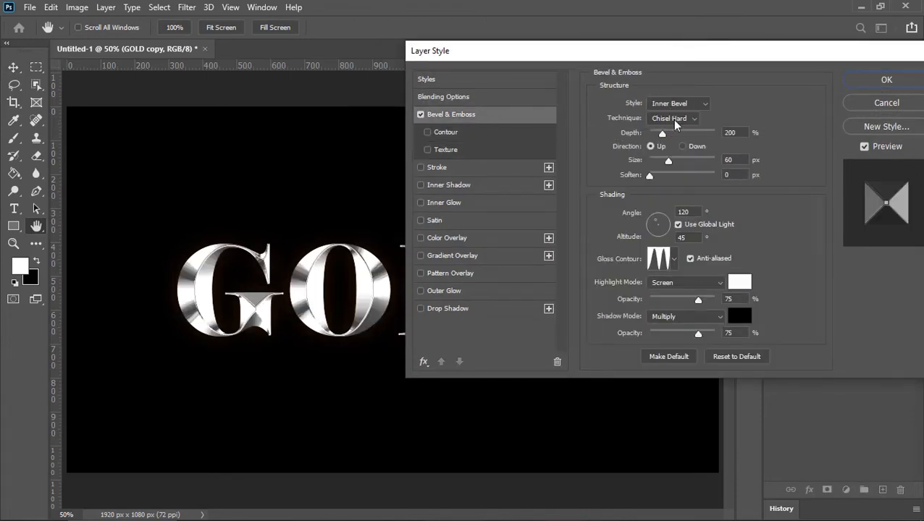
left_click(678, 103)
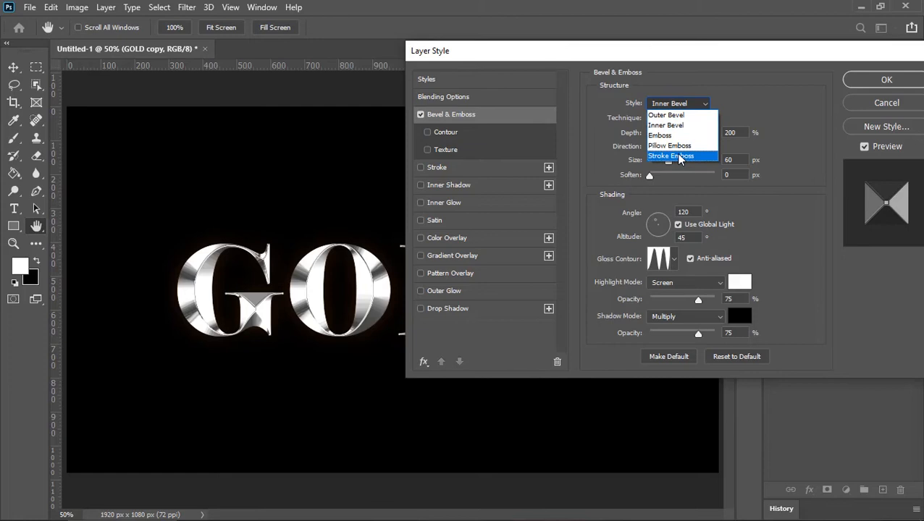
left_click(671, 157)
type("8")
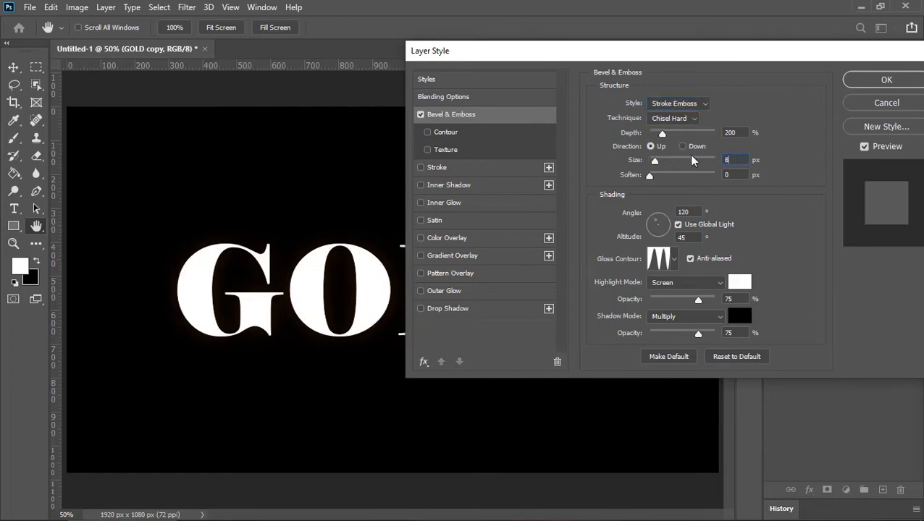
left_click(438, 168)
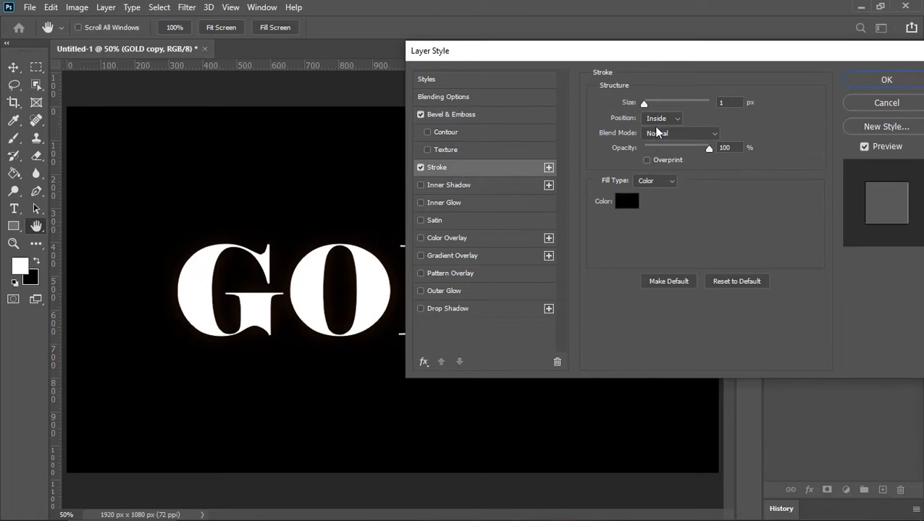
left_click(661, 119)
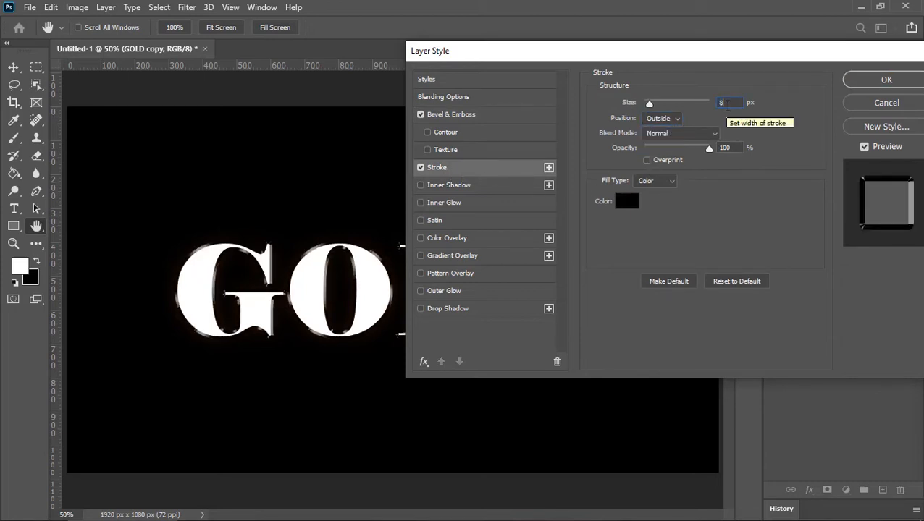
left_click(655, 179)
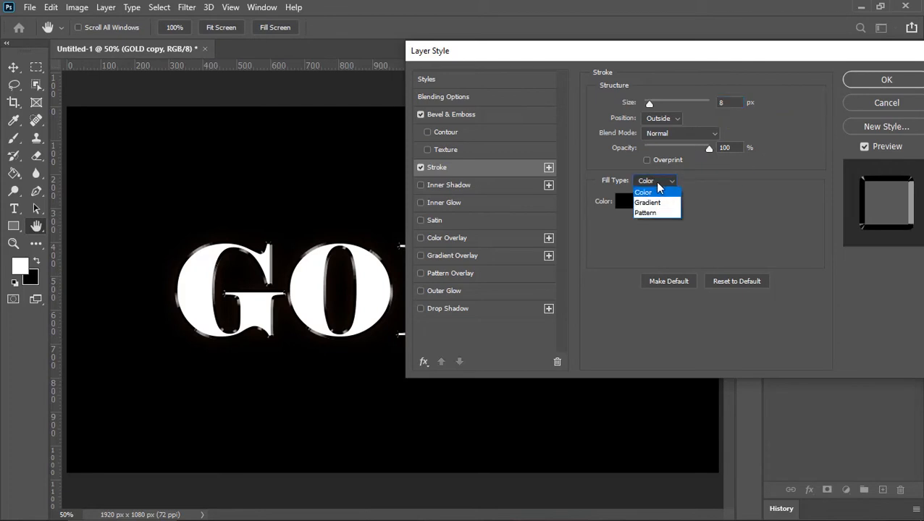
left_click(647, 202)
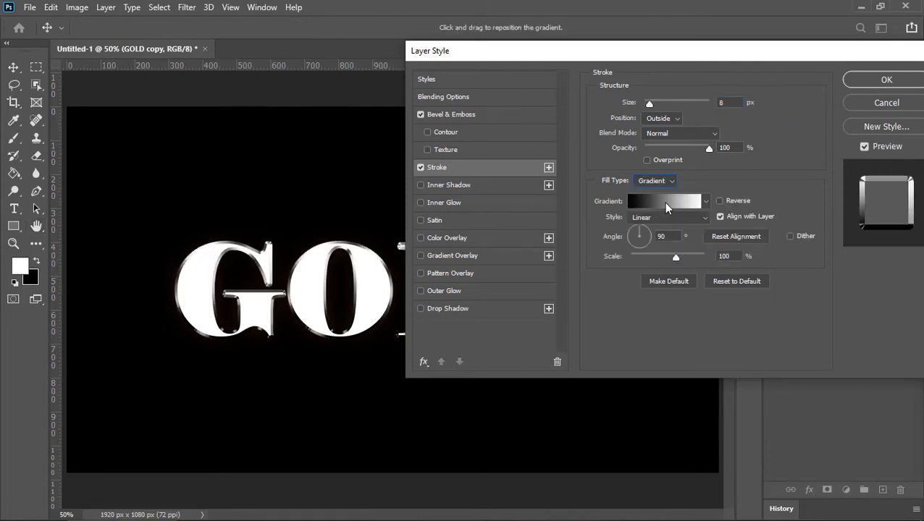
left_click(666, 201)
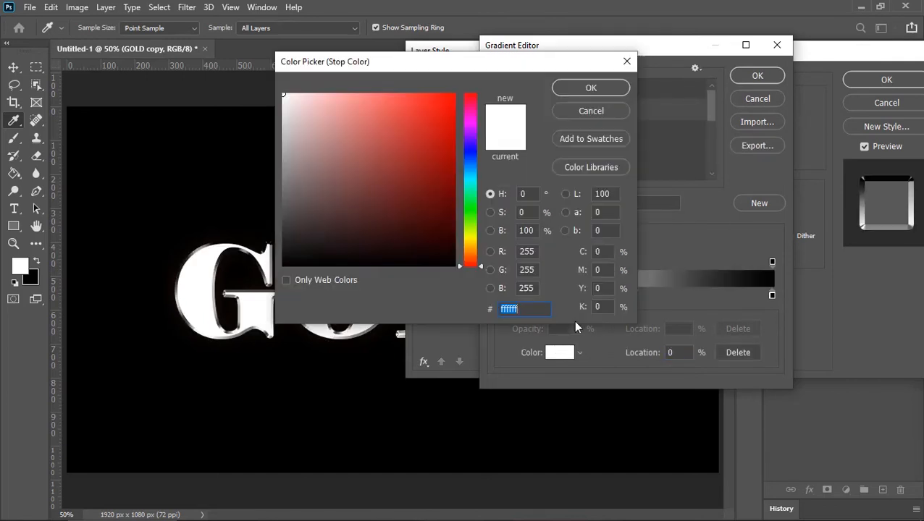
left_click(591, 86)
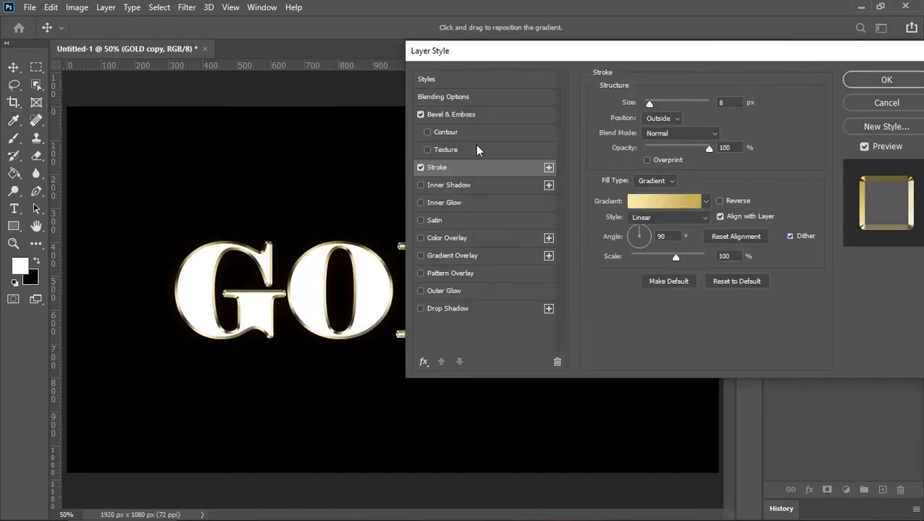
Add an anti-aliased Contour with range 70 to the bevel and apply the layer style.
left_click(427, 132)
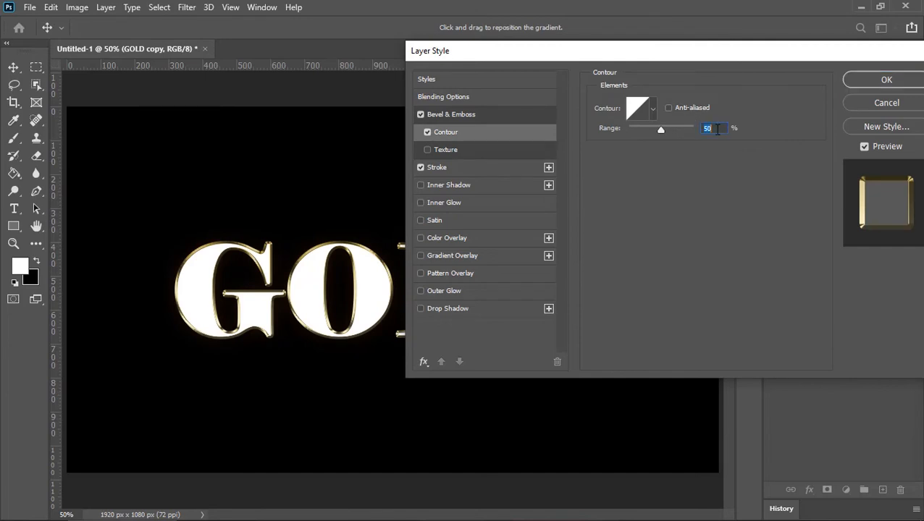
left_click(669, 107)
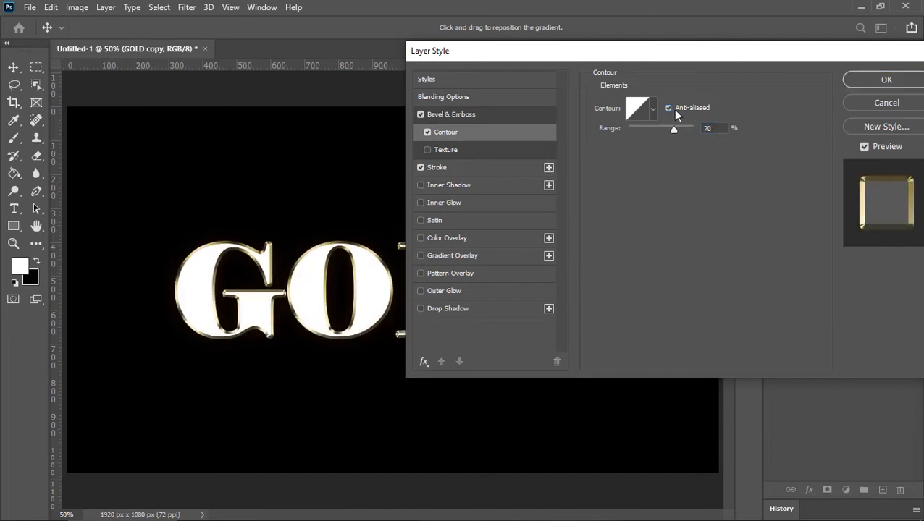
left_click(886, 79)
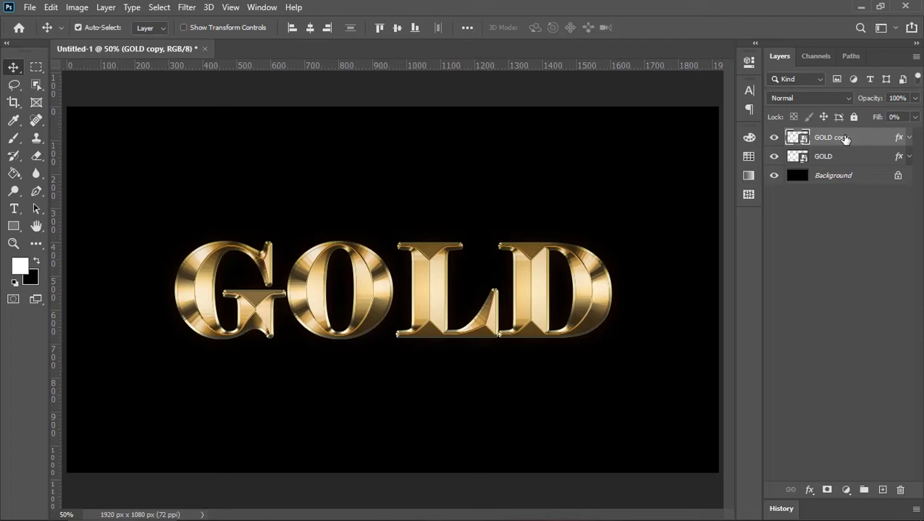
Drag GOLD copy beneath the GOLD layer and make GOLD the active layer.
left_click_drag(833, 136, 833, 158)
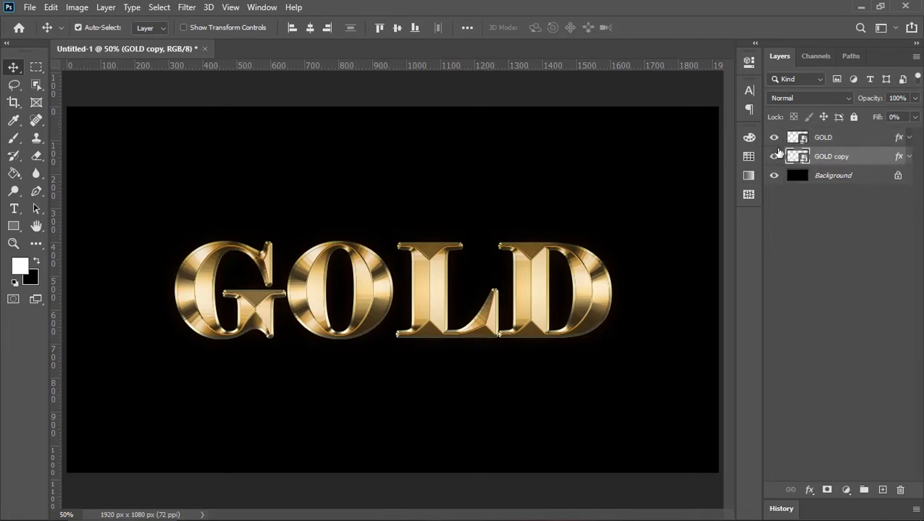
left_click(774, 136)
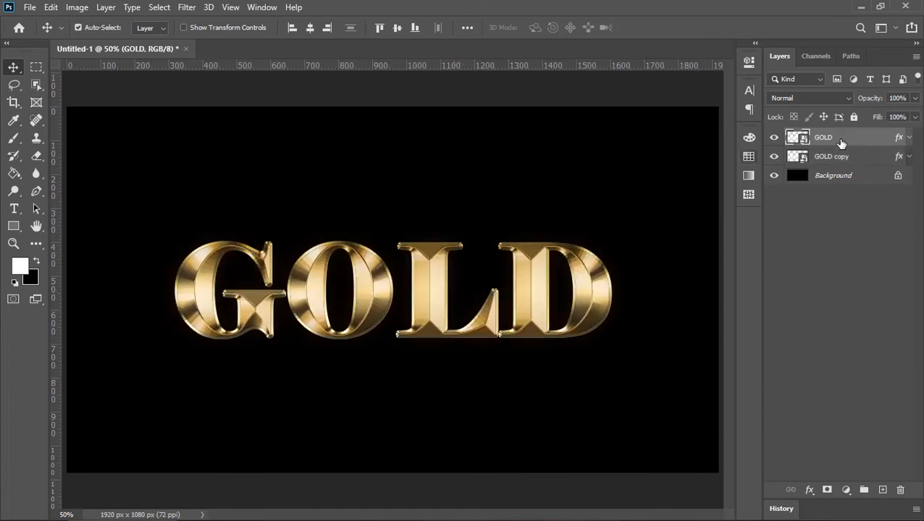
left_click(875, 490)
type("Sparkle")
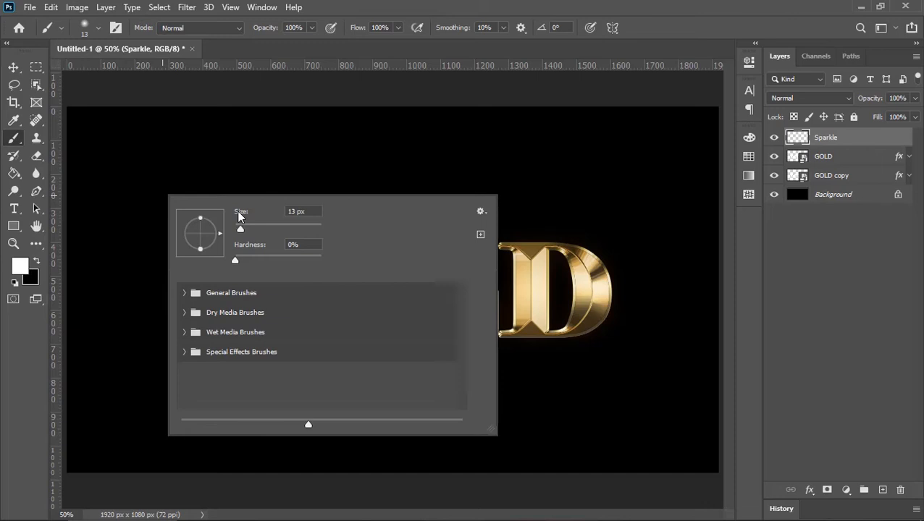
Restore the Legacy Brushes set and pick an Assorted sparkle brush tip for the flares.
left_click(481, 212)
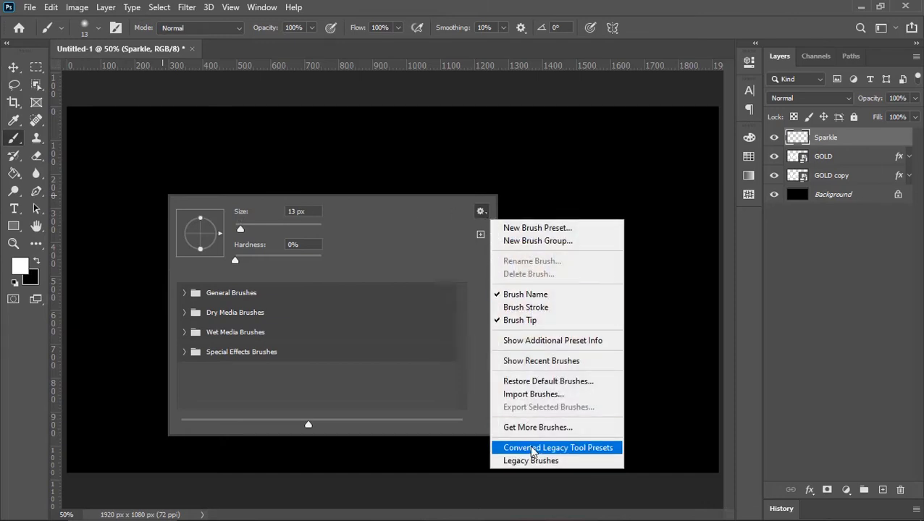
left_click(530, 461)
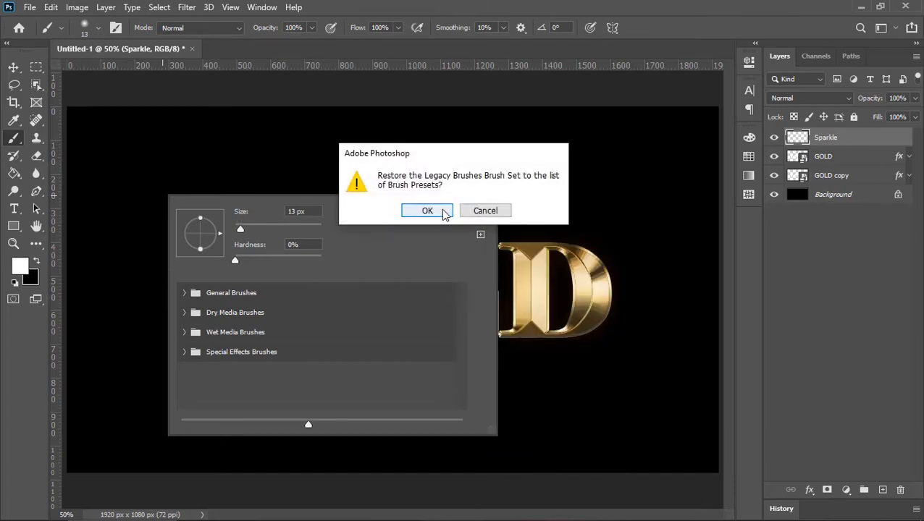
left_click(427, 211)
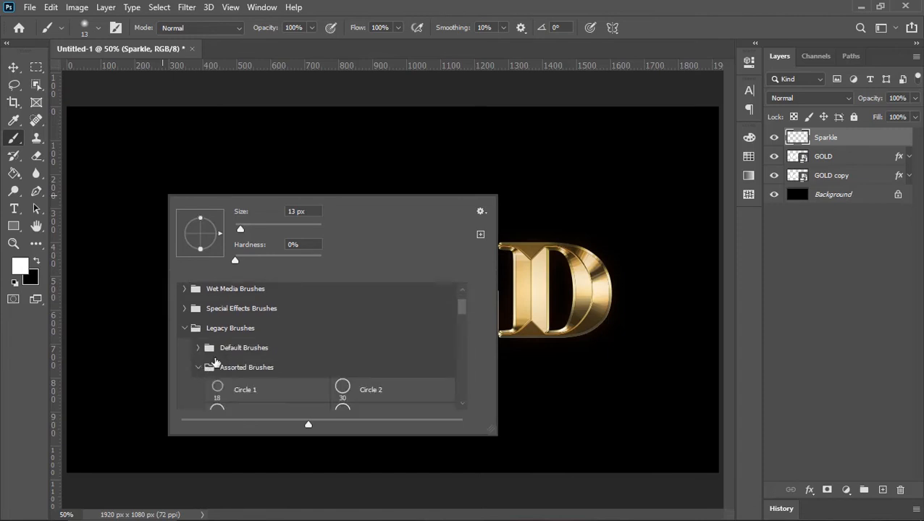
scroll("down", 3)
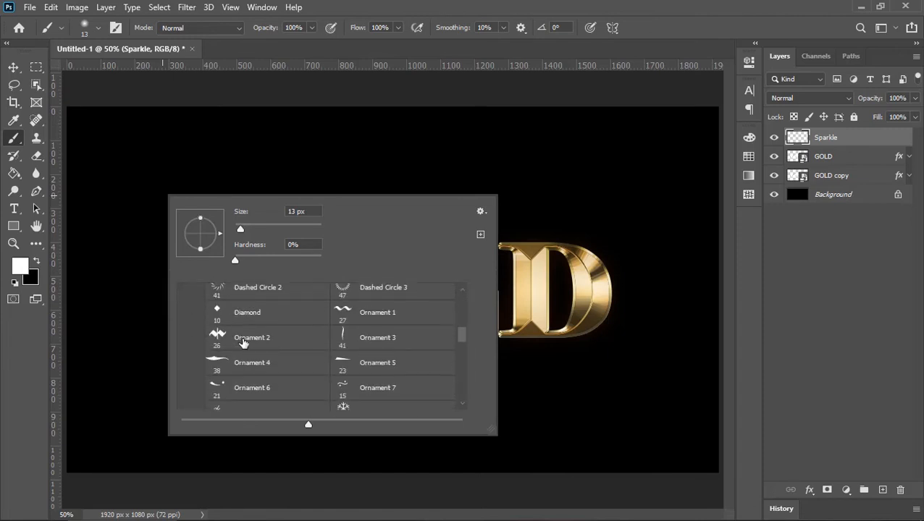
left_click(259, 344)
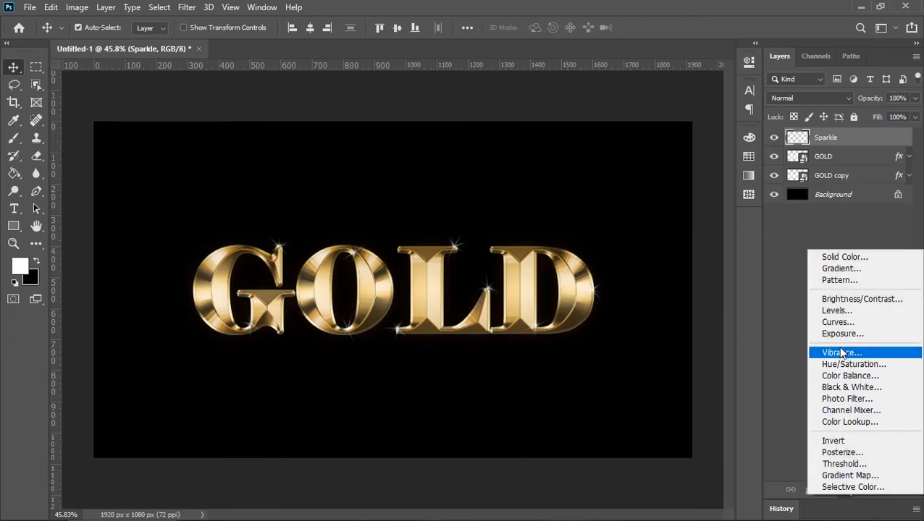
Add a Curves 1 adjustment layer atop the stack to warm the gold, then target the GOLD layer.
left_click(837, 321)
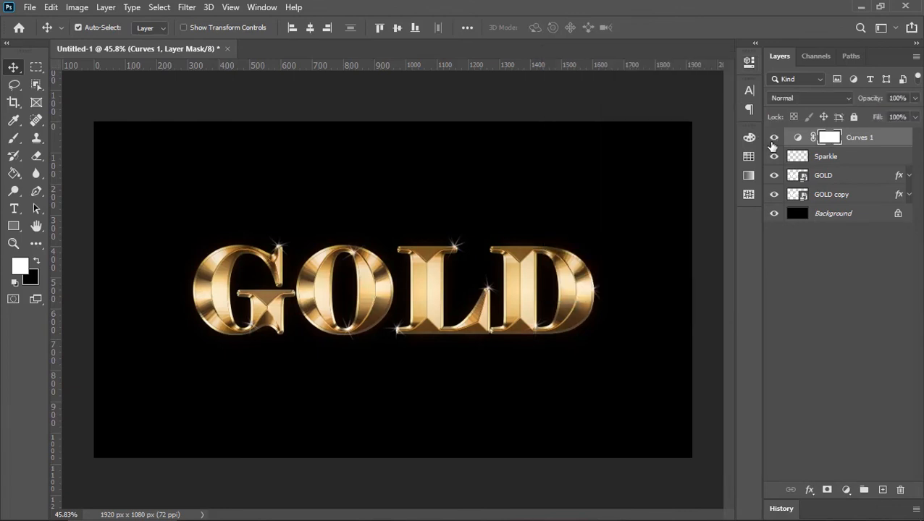
left_click(822, 174)
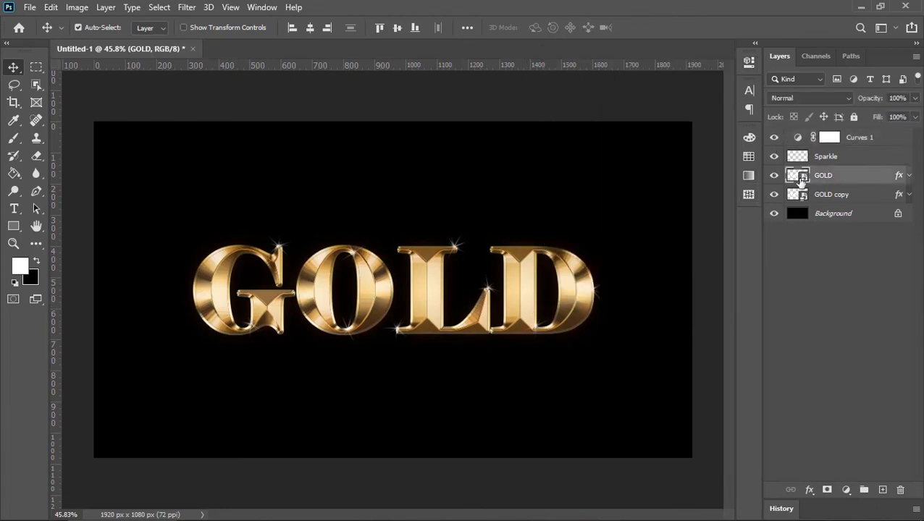
Edit the GOLD smart object so the lettering reads TEXT and save it back into the composition.
double_click(797, 174)
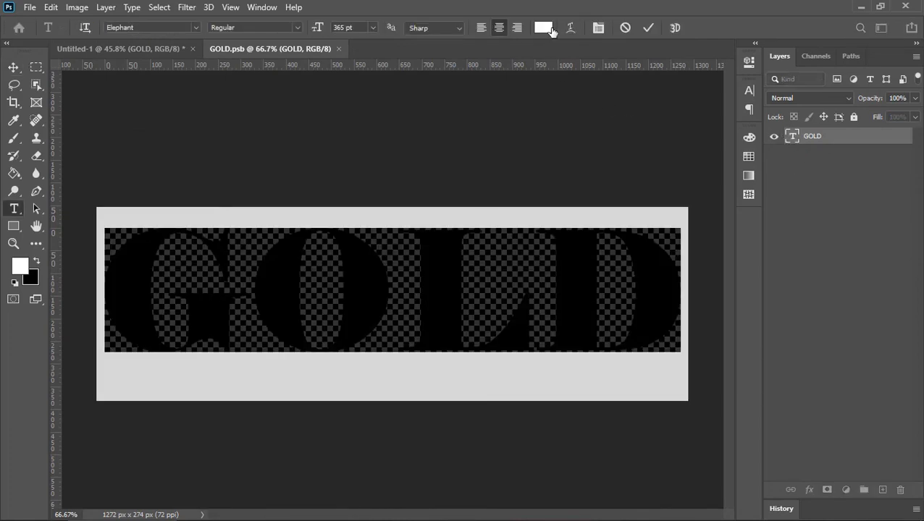
left_click(648, 27)
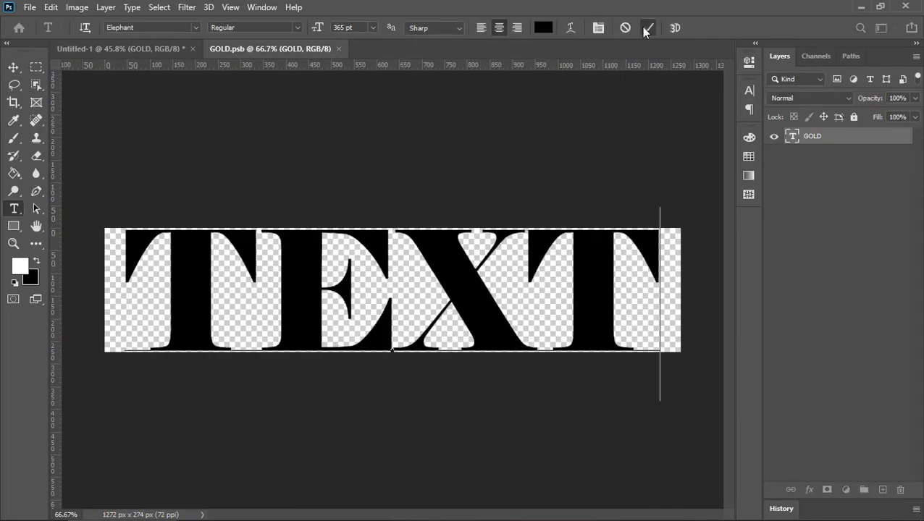
left_click(647, 27)
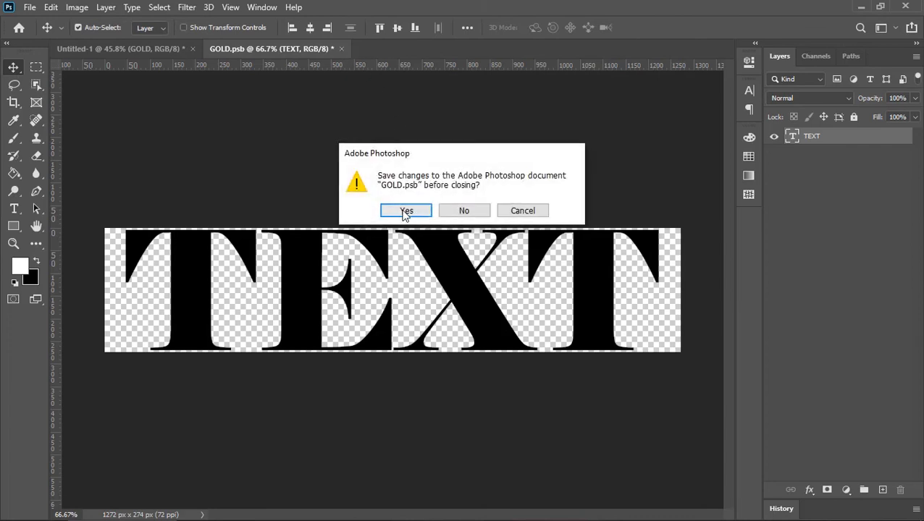
left_click(406, 210)
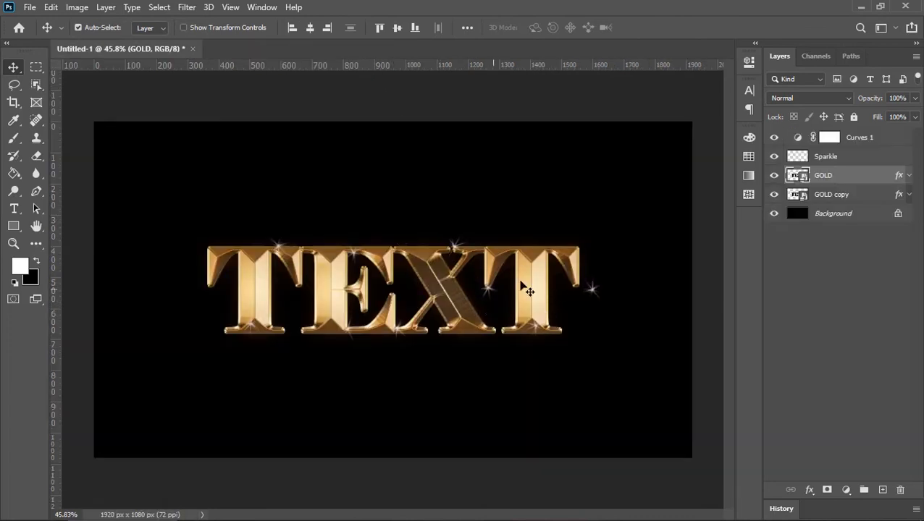
Repaint white sparkle flares on the Sparkle layer to fit the new TEXT lettering.
left_click(825, 157)
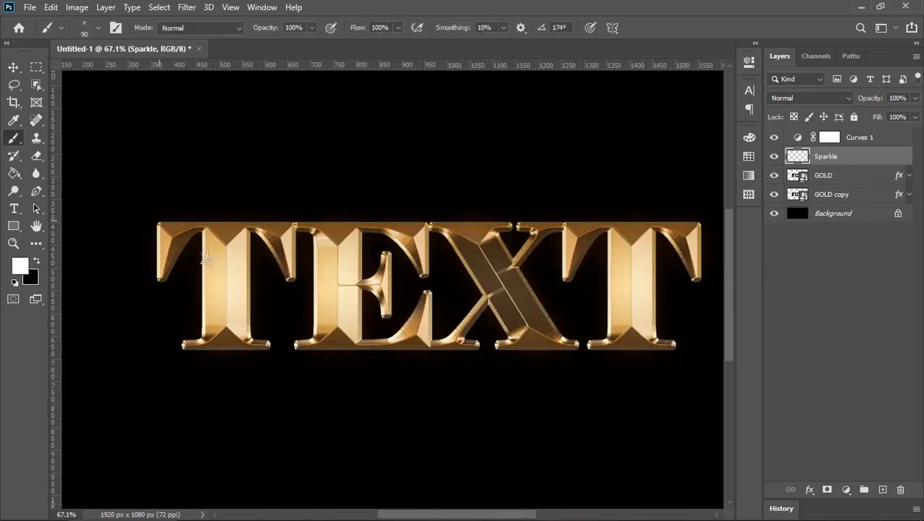
left_click(13, 67)
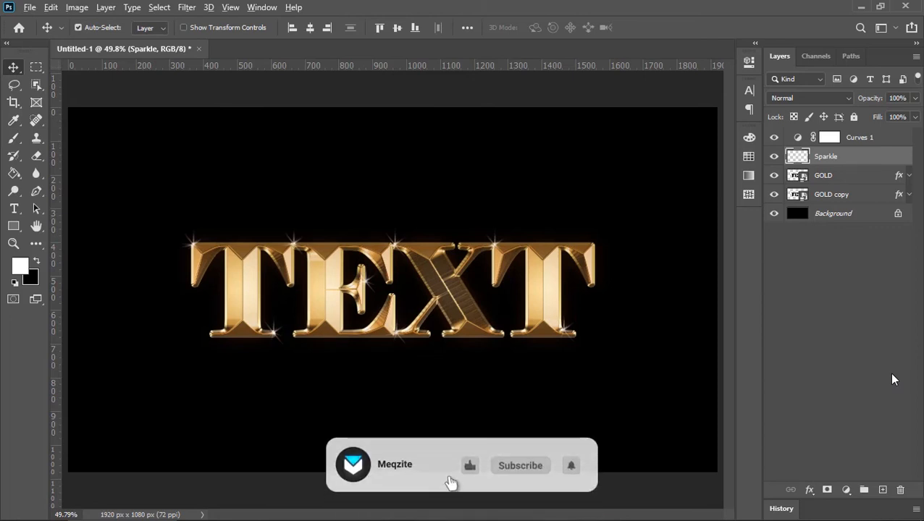
left_click(520, 466)
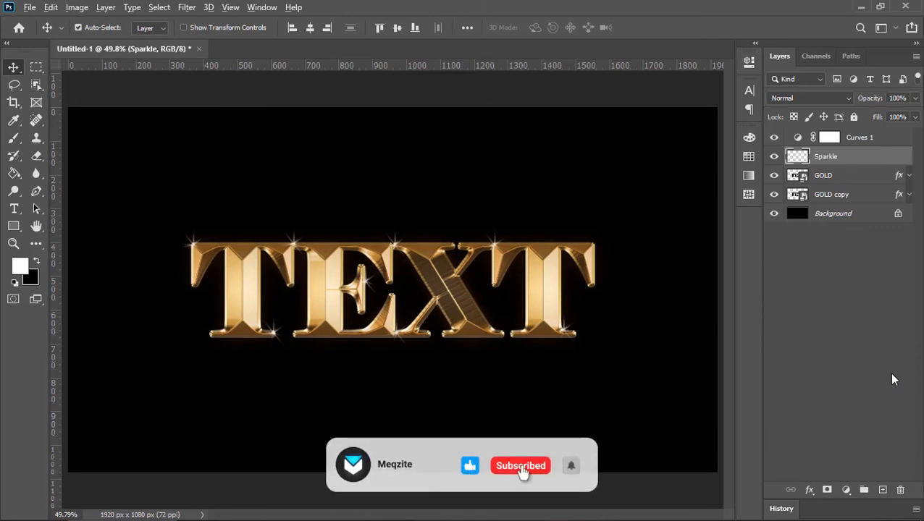